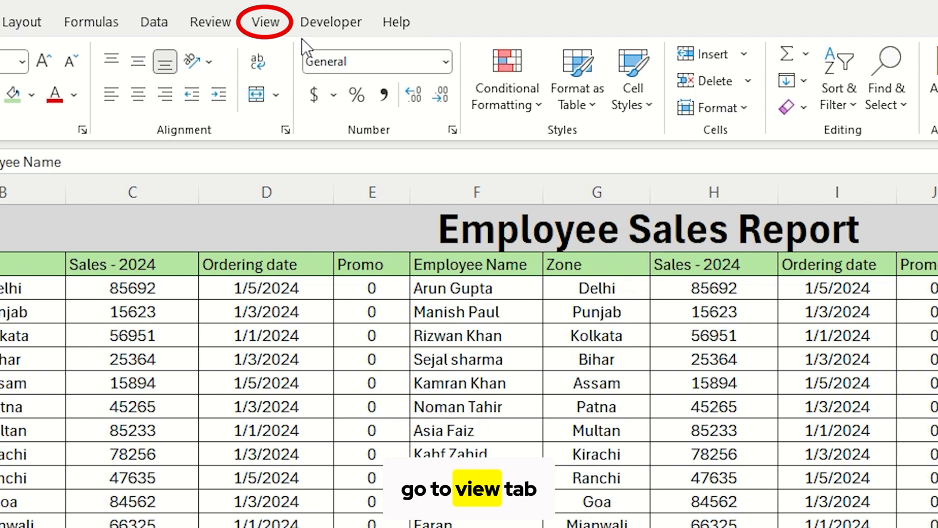
# Freeze the first column (Employee Name) using View > Freeze Panes > Freeze First Column
pyautogui.click(264, 21)
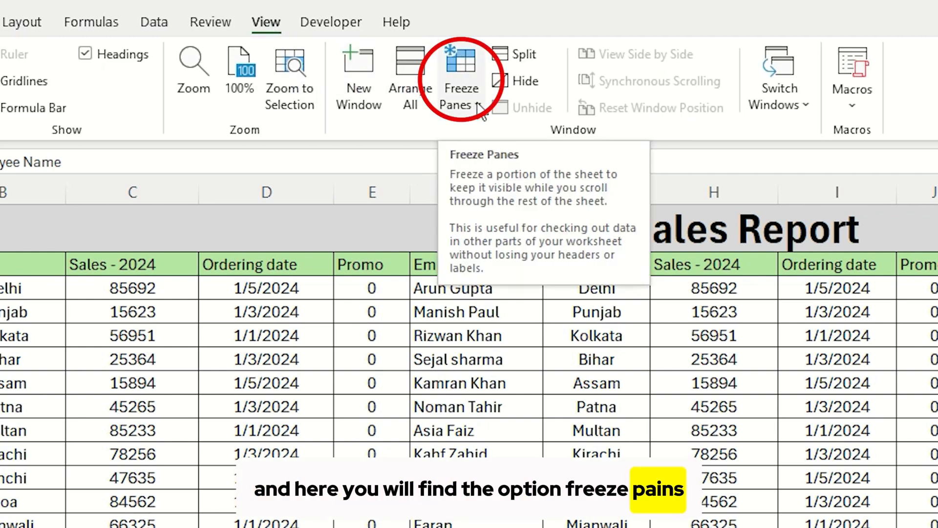
pyautogui.click(460, 78)
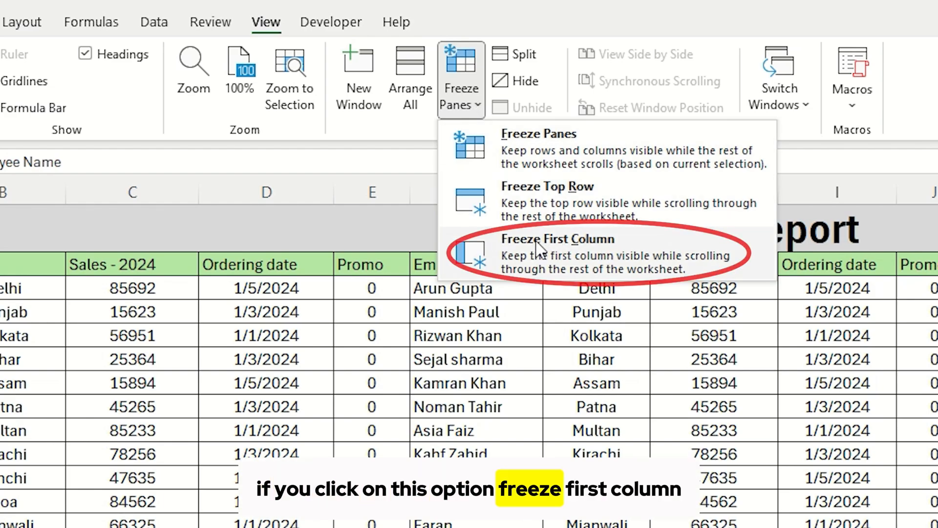
pyautogui.click(559, 253)
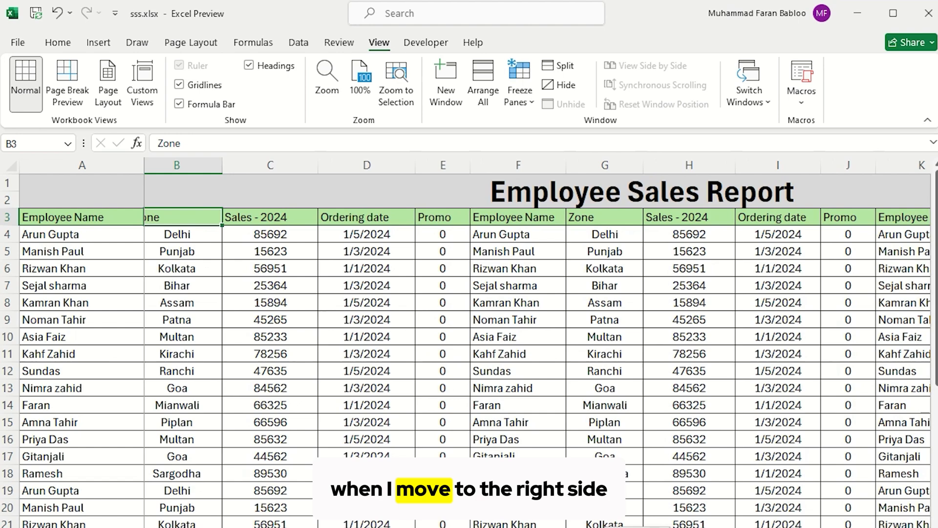
pyautogui.hscroll(3)
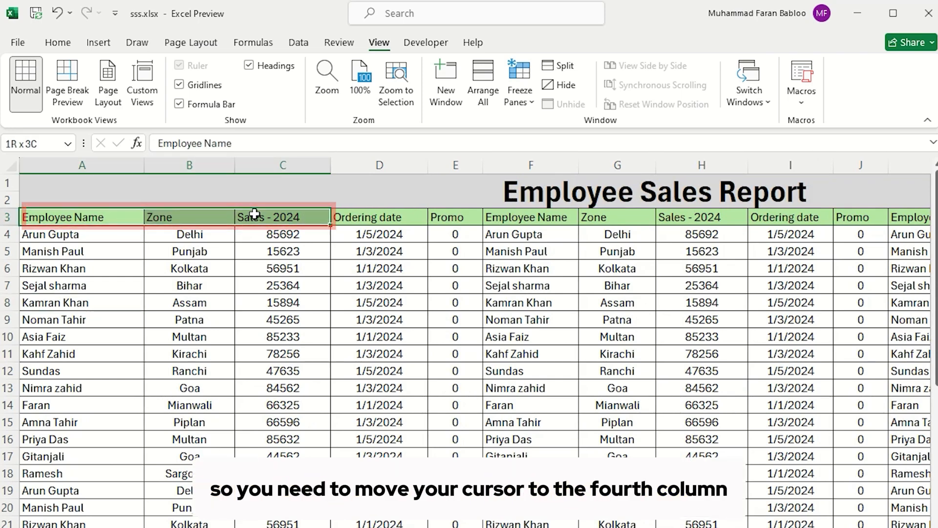
# Select the Ordering date header cell D3
pyautogui.click(378, 216)
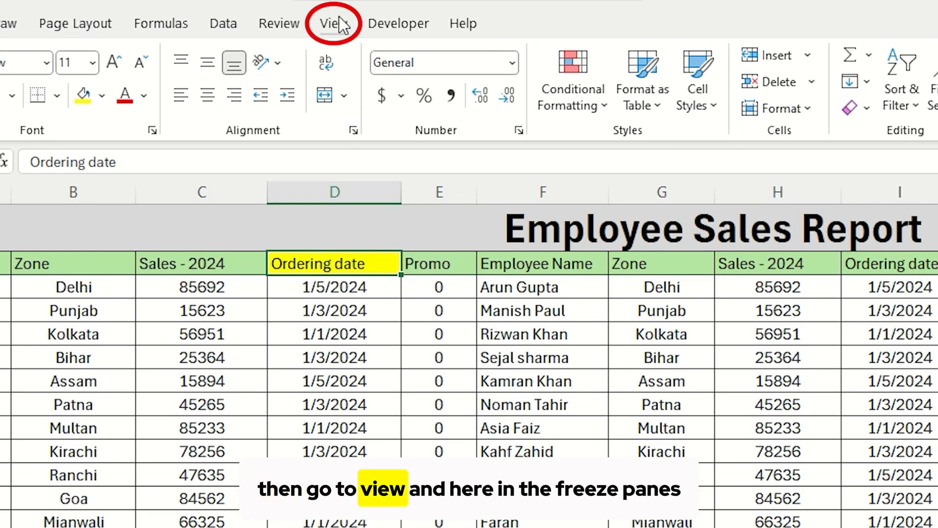
# Apply Freeze Panes from D3, locking Employee Name, Zone and Sales - 2024 columns
pyautogui.click(334, 23)
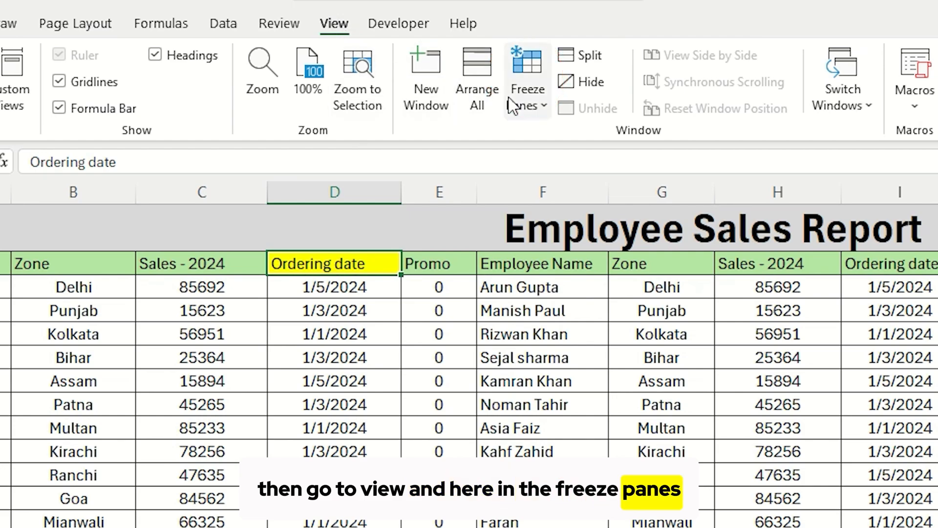
pyautogui.click(527, 77)
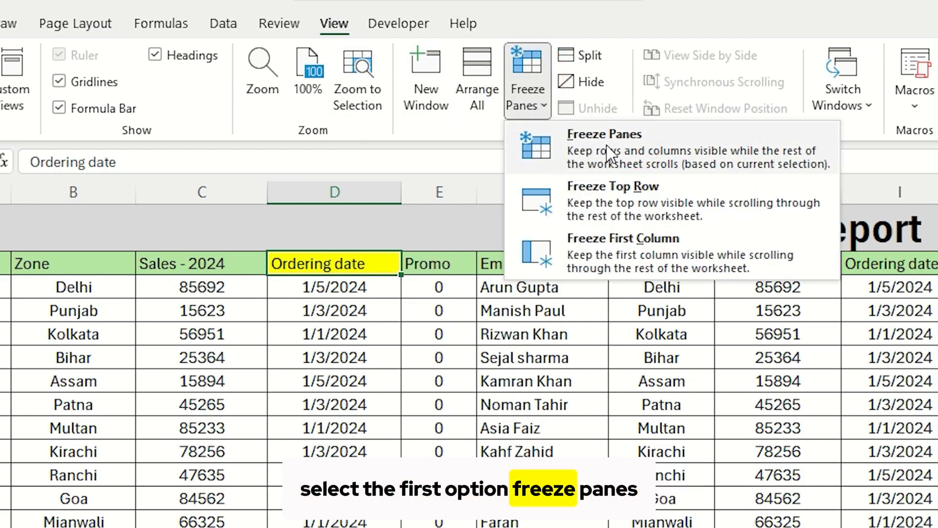
pyautogui.click(605, 148)
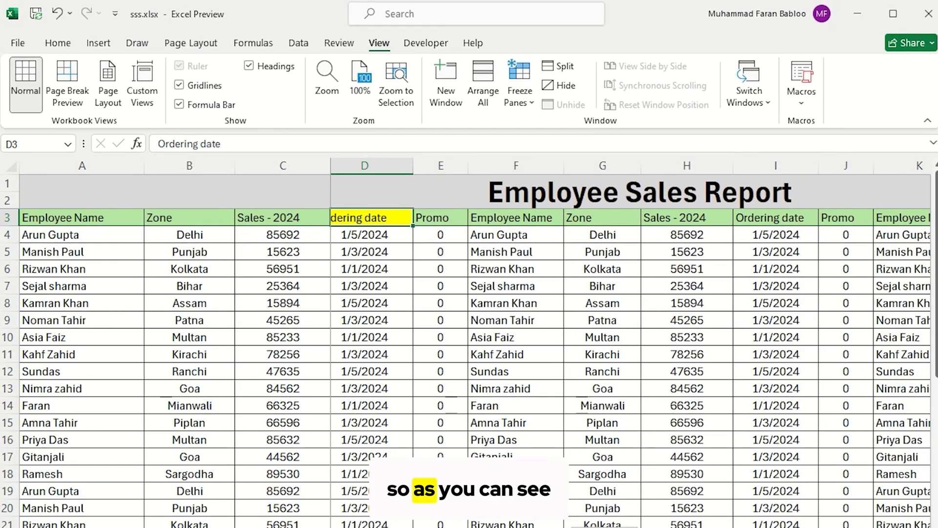